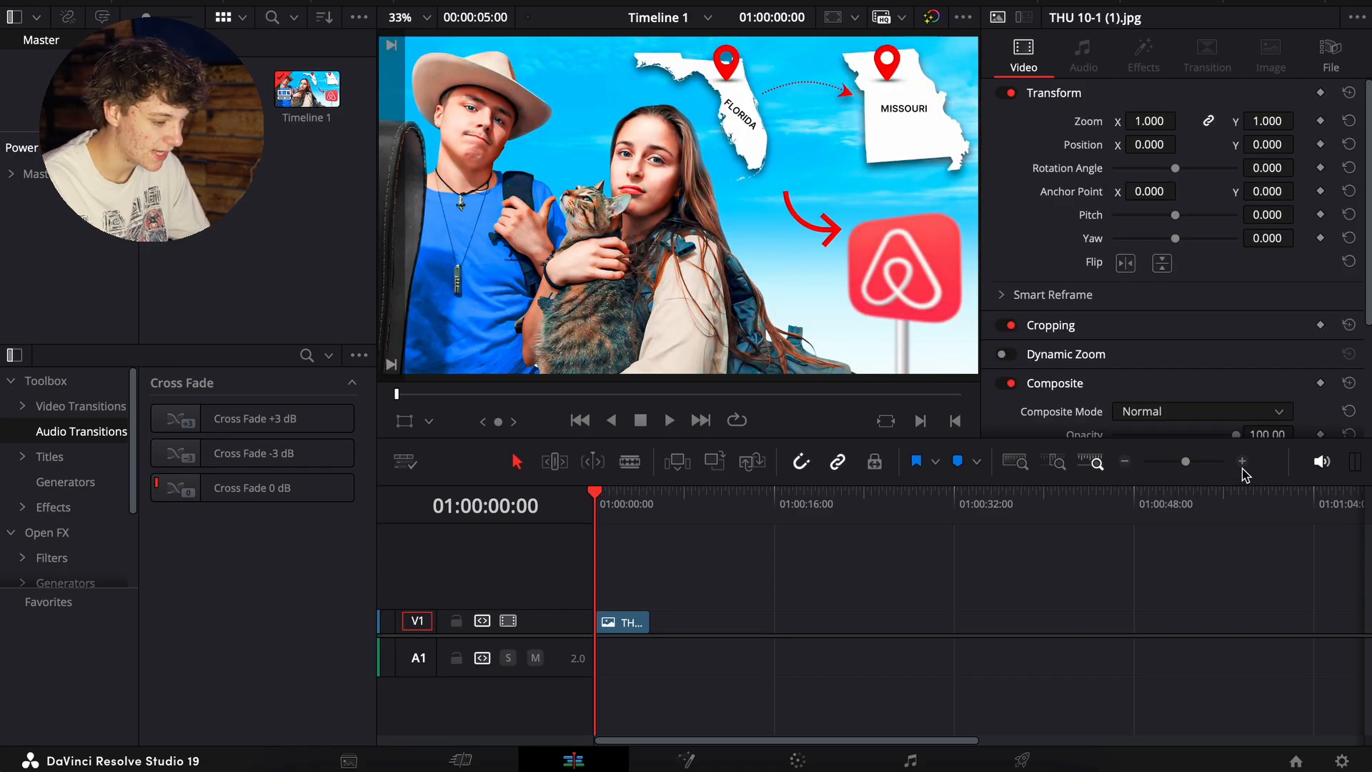
# Zoom in twice on the timeline to enlarge the thumbnail clip
pyautogui.click(1242, 461)
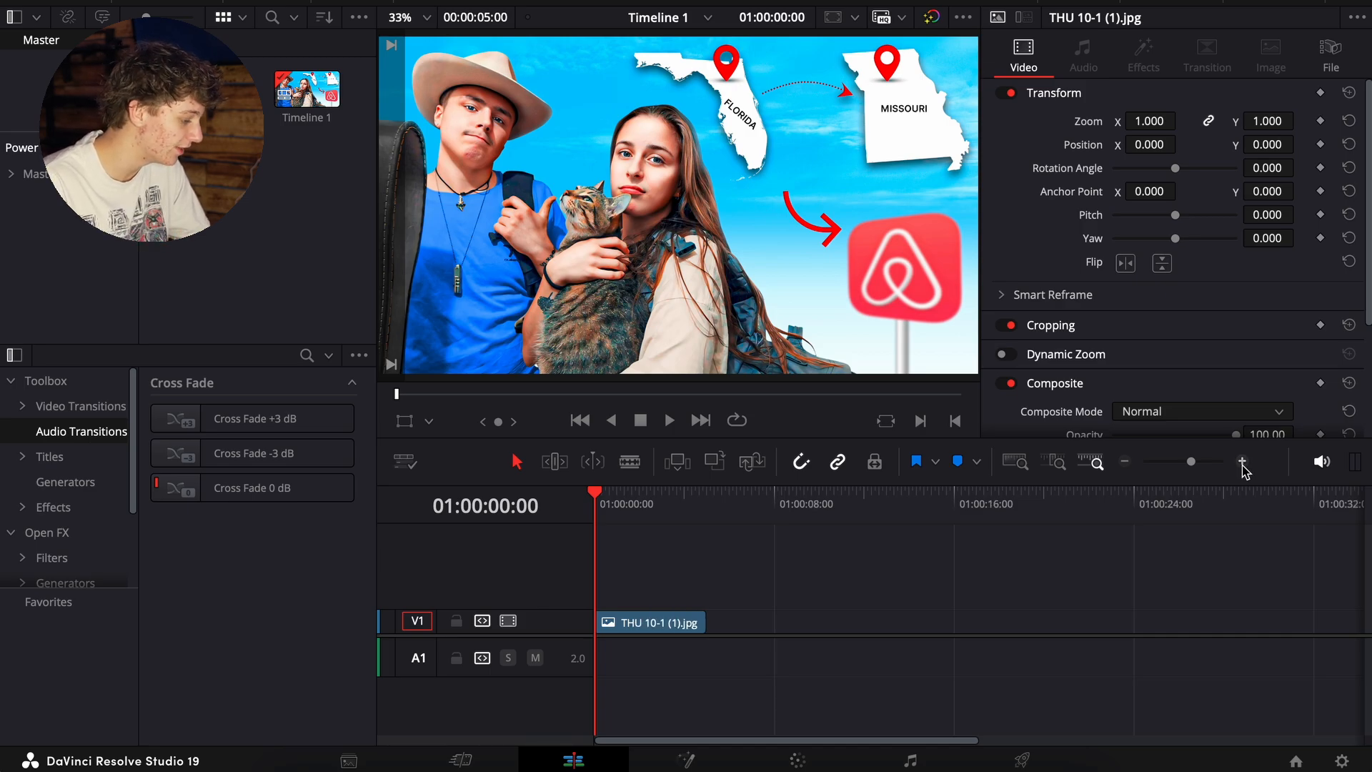
pyautogui.click(52, 506)
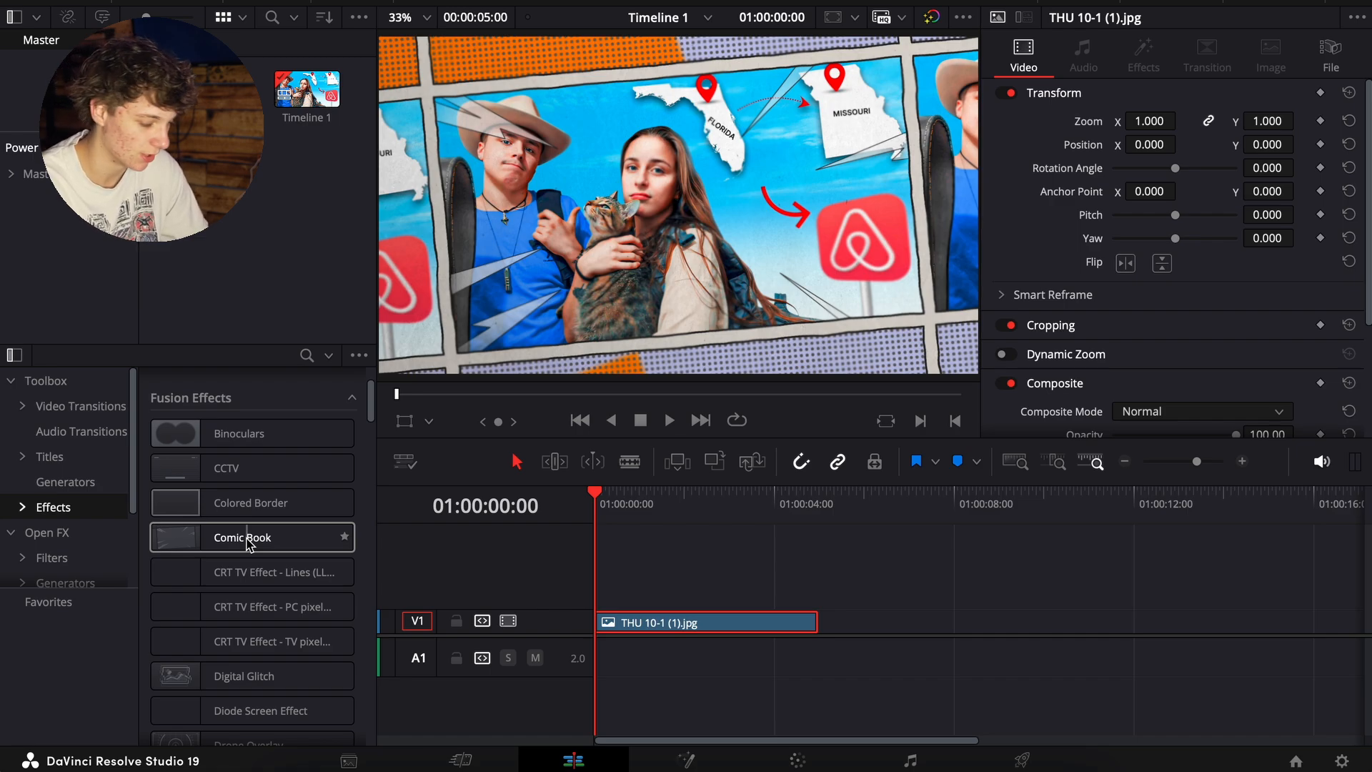
# Apply Comic Book to the thumbnail clip and open its Fusion node graph
pyautogui.doubleClick(242, 537)
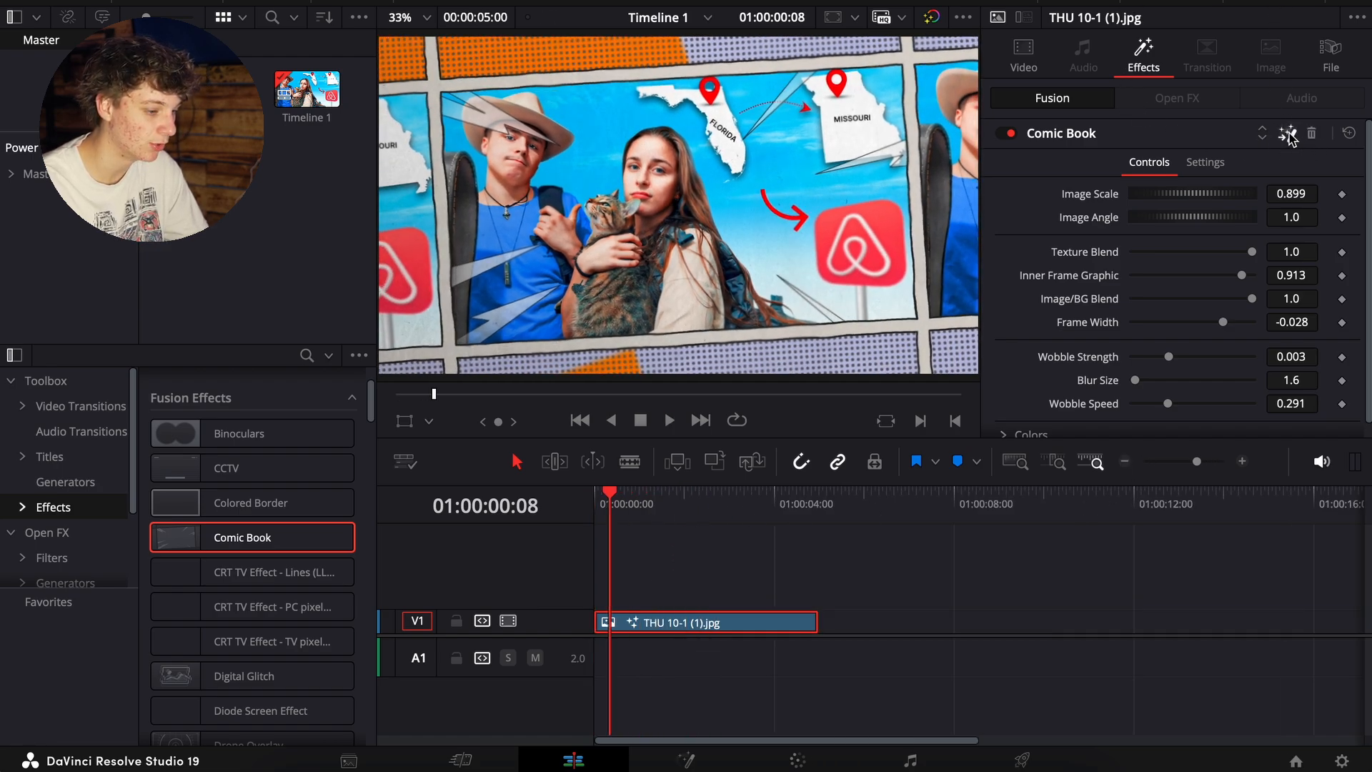
pyautogui.click(686, 759)
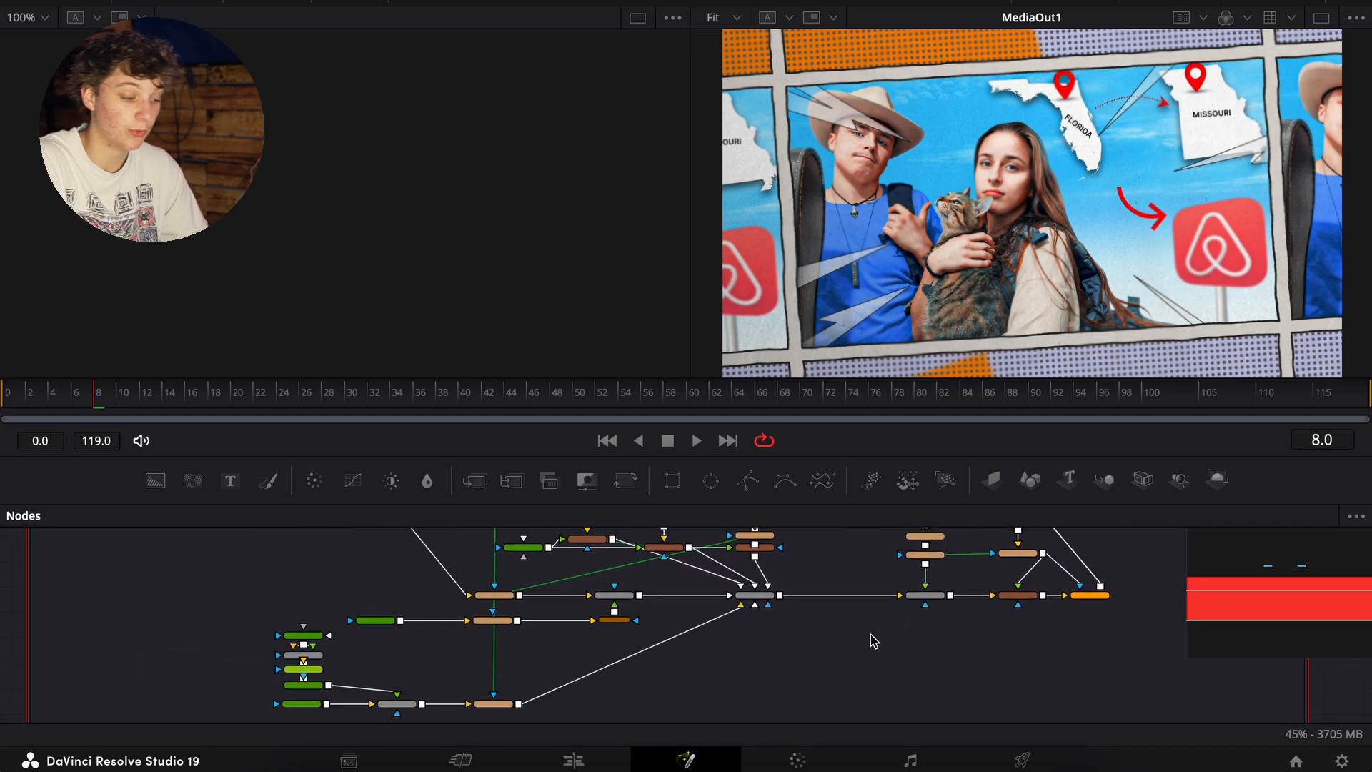
# Back on the Edit page, set the Comic Book Image Scale to about 0.6
pyautogui.click(572, 759)
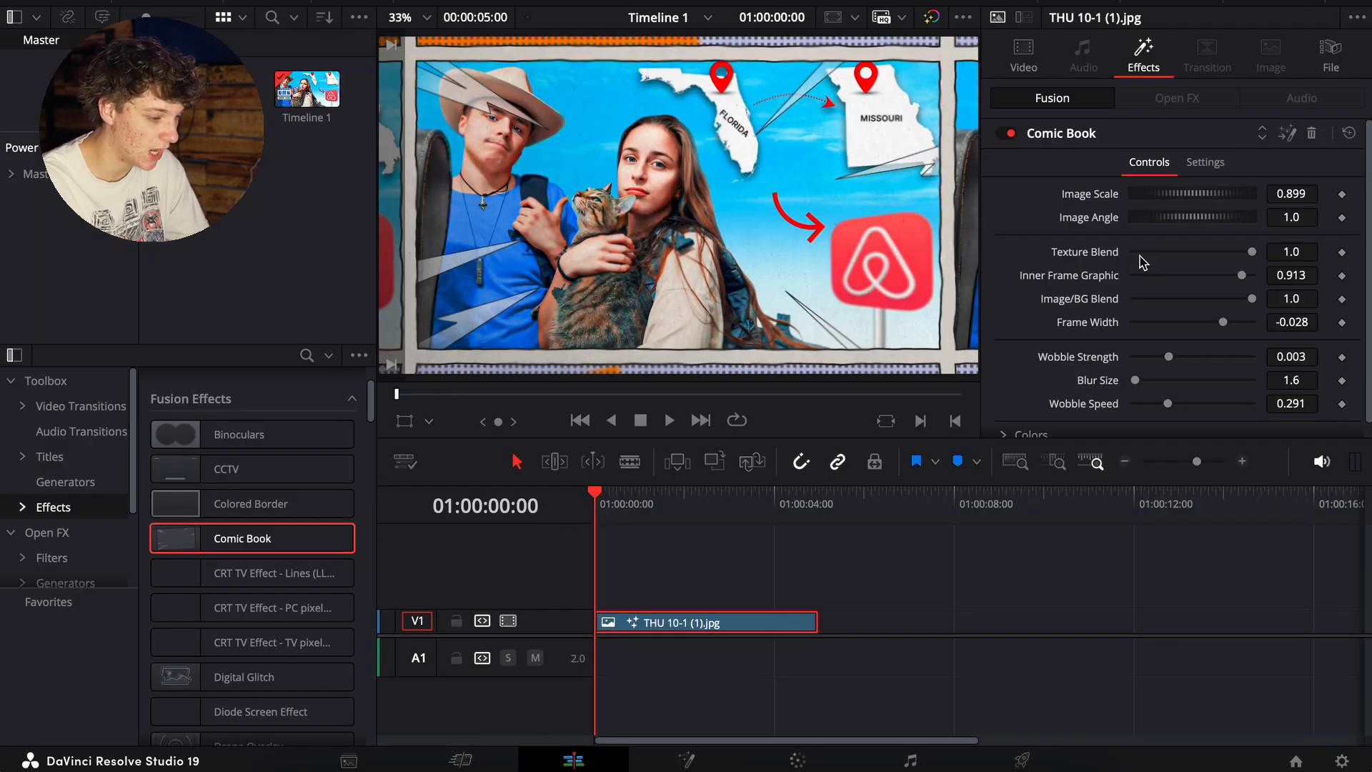
pyautogui.moveTo(1223, 194); pyautogui.dragTo(1189, 194)
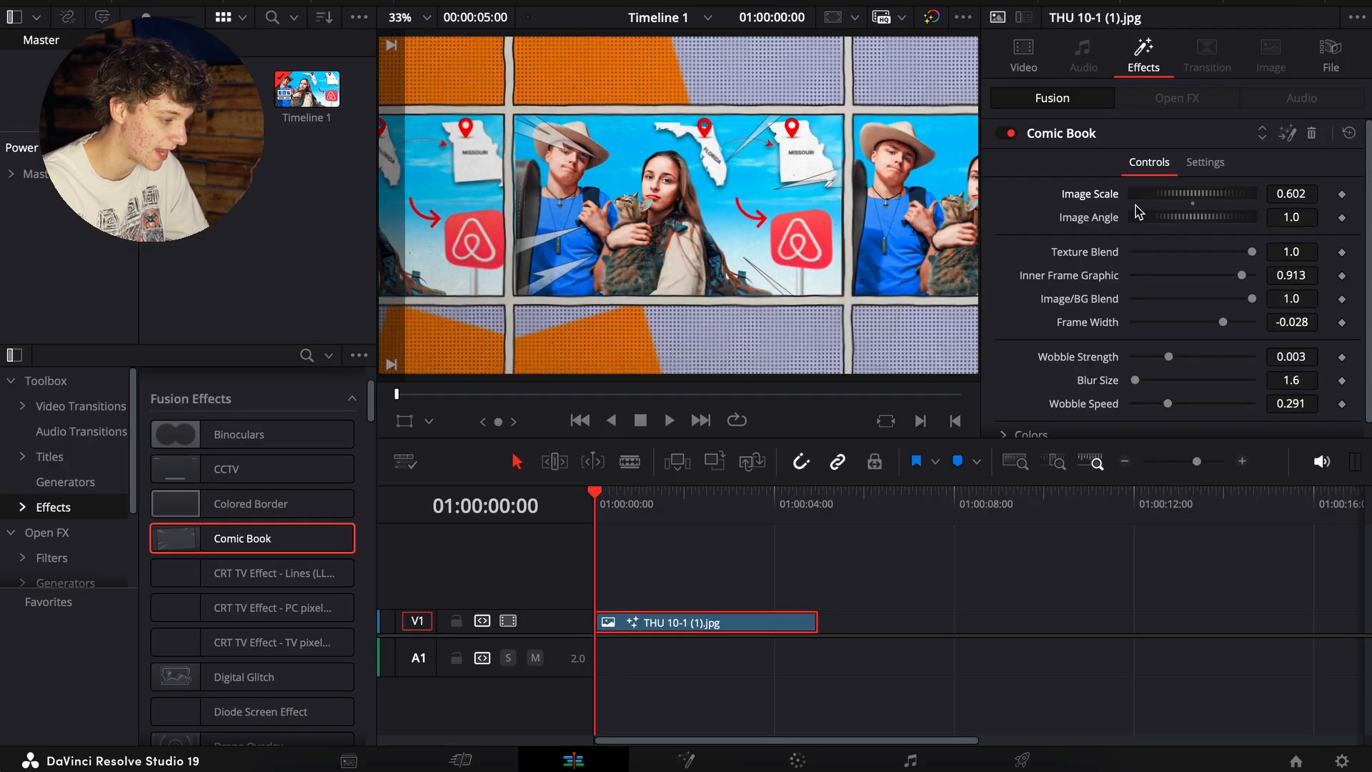
pyautogui.moveTo(1185, 192); pyautogui.dragTo(1196, 192)
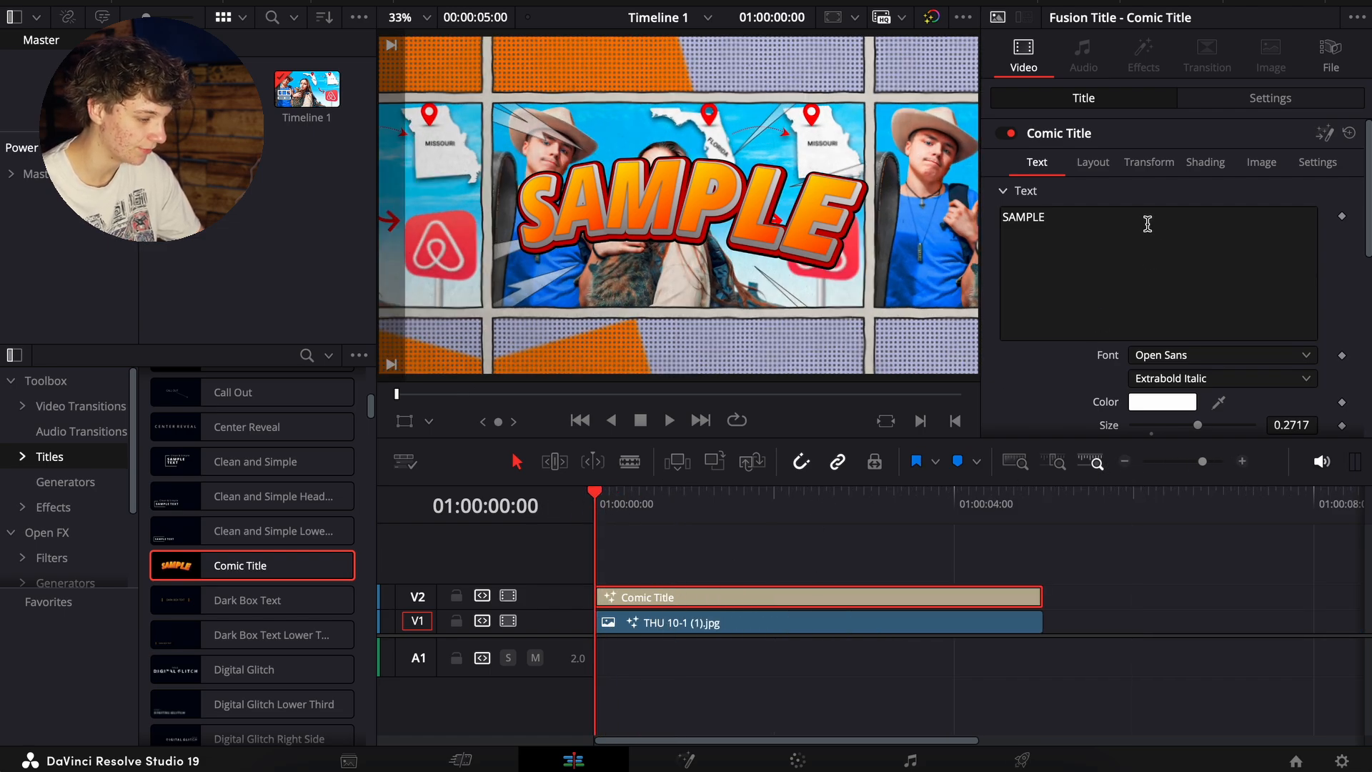
# Type NEXT DAY into the Comic Title's Text field
pyautogui.write('NEXT')
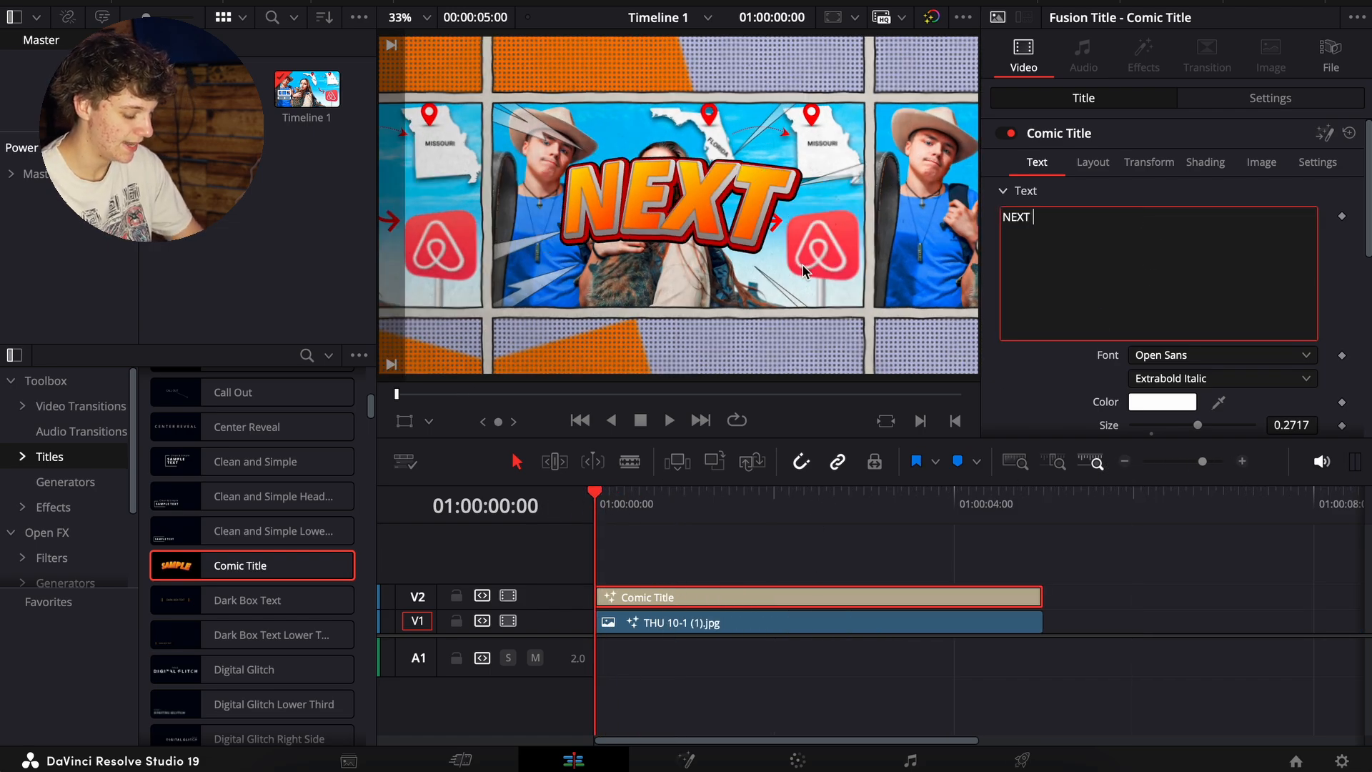
pyautogui.write('DAY')
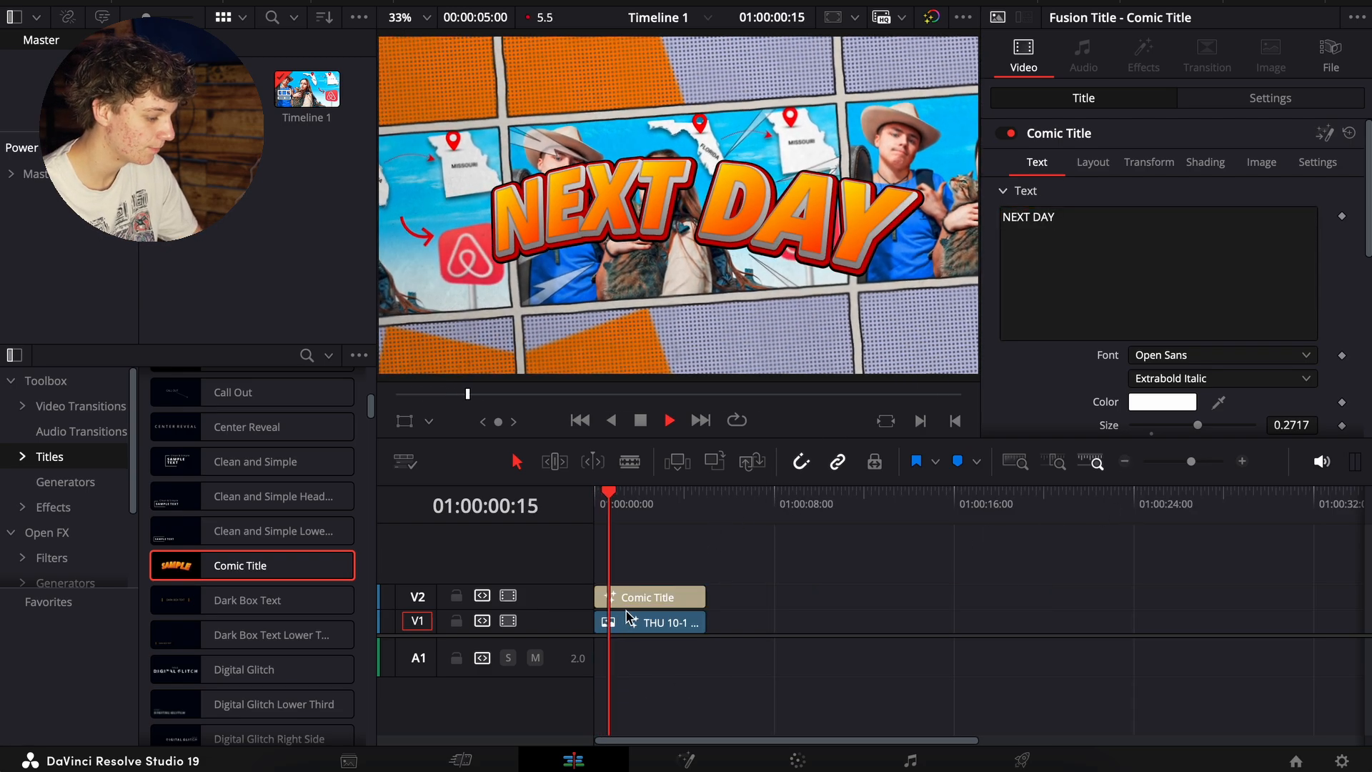
# Convert the thumbnail image clip into Compound Clip 1
pyautogui.click(652, 623)
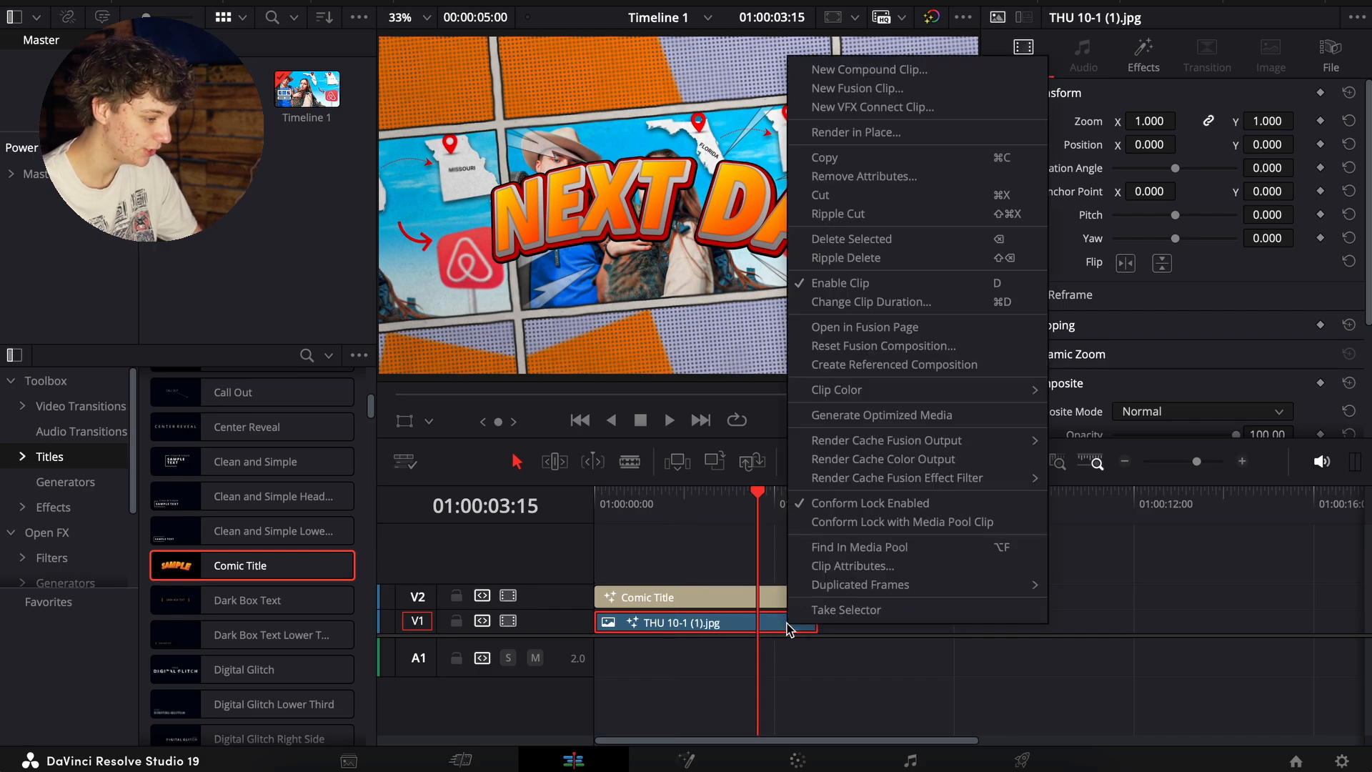
pyautogui.click(869, 70)
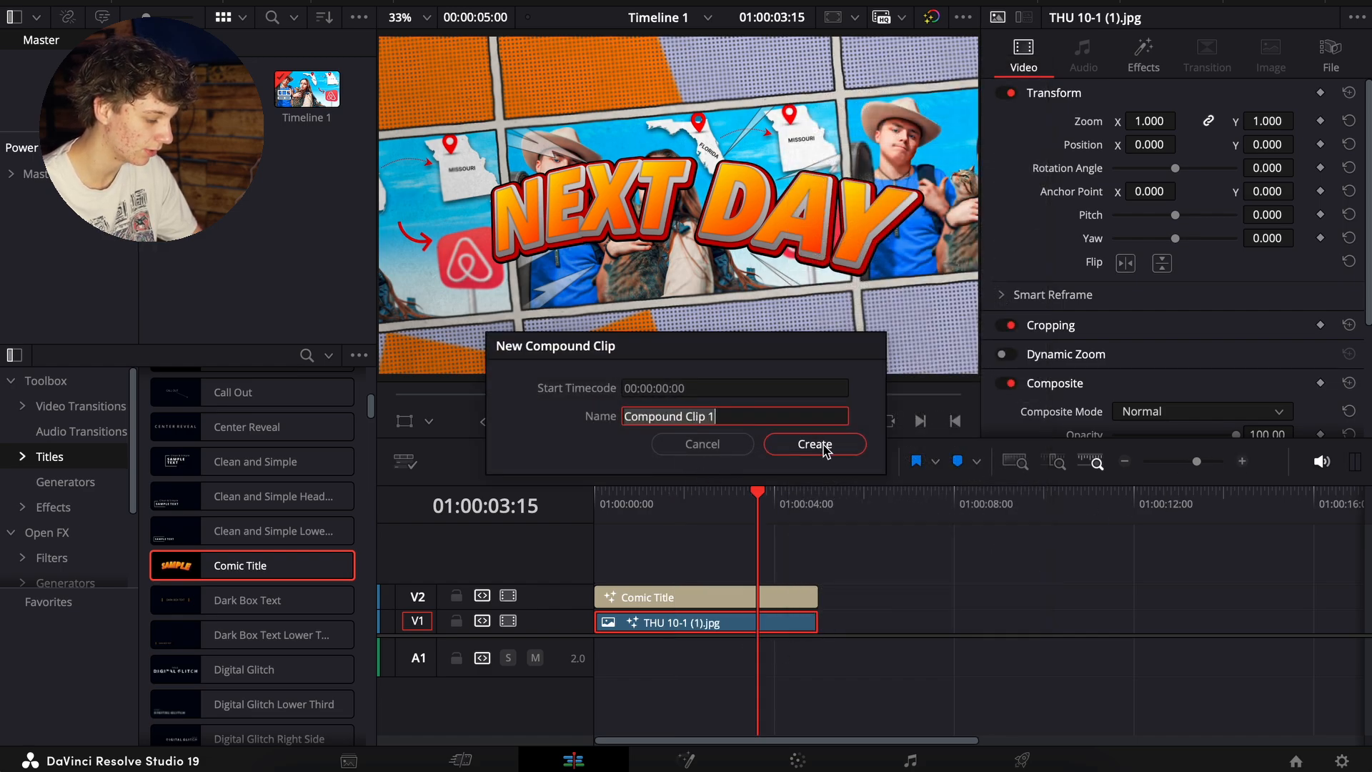
pyautogui.click(813, 443)
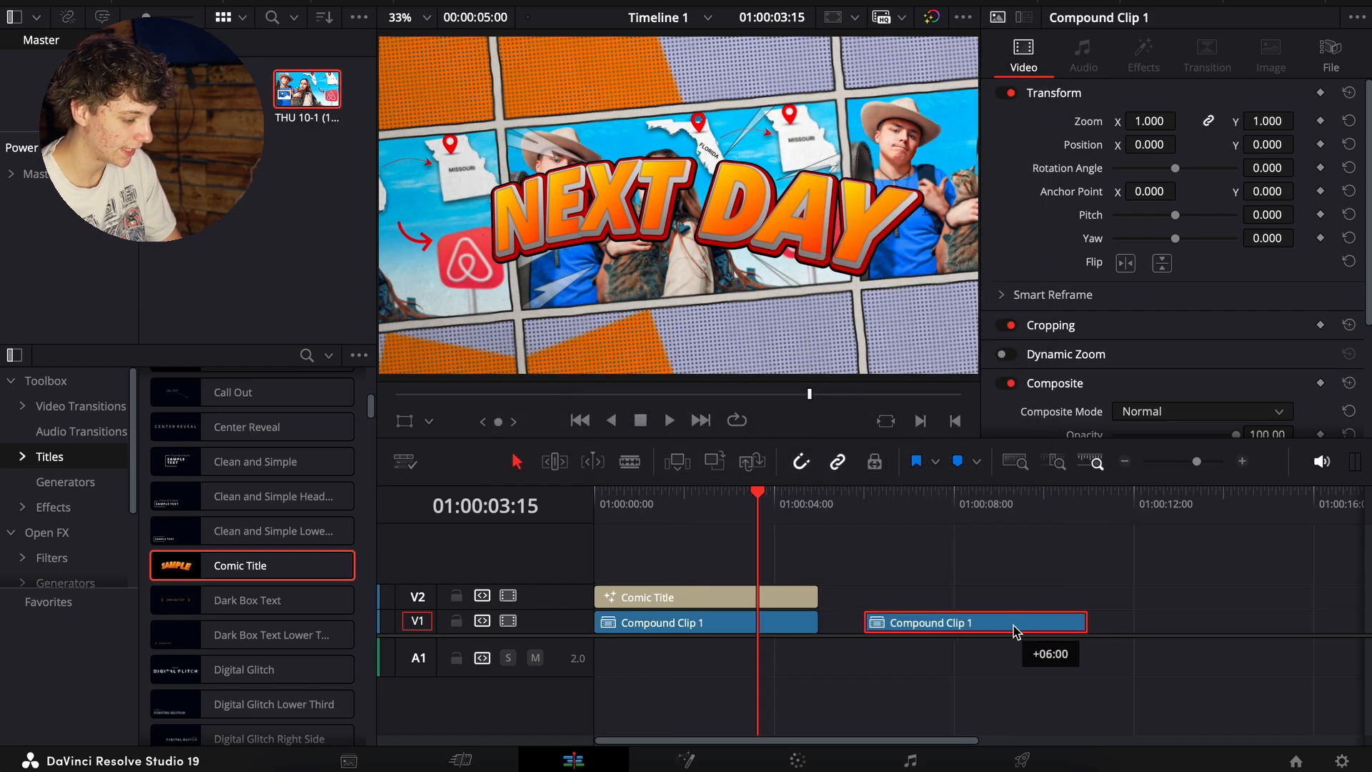
# Enable Retime Controls on the copied compound clip and speed it up to shorten it
pyautogui.rightClick(974, 621)
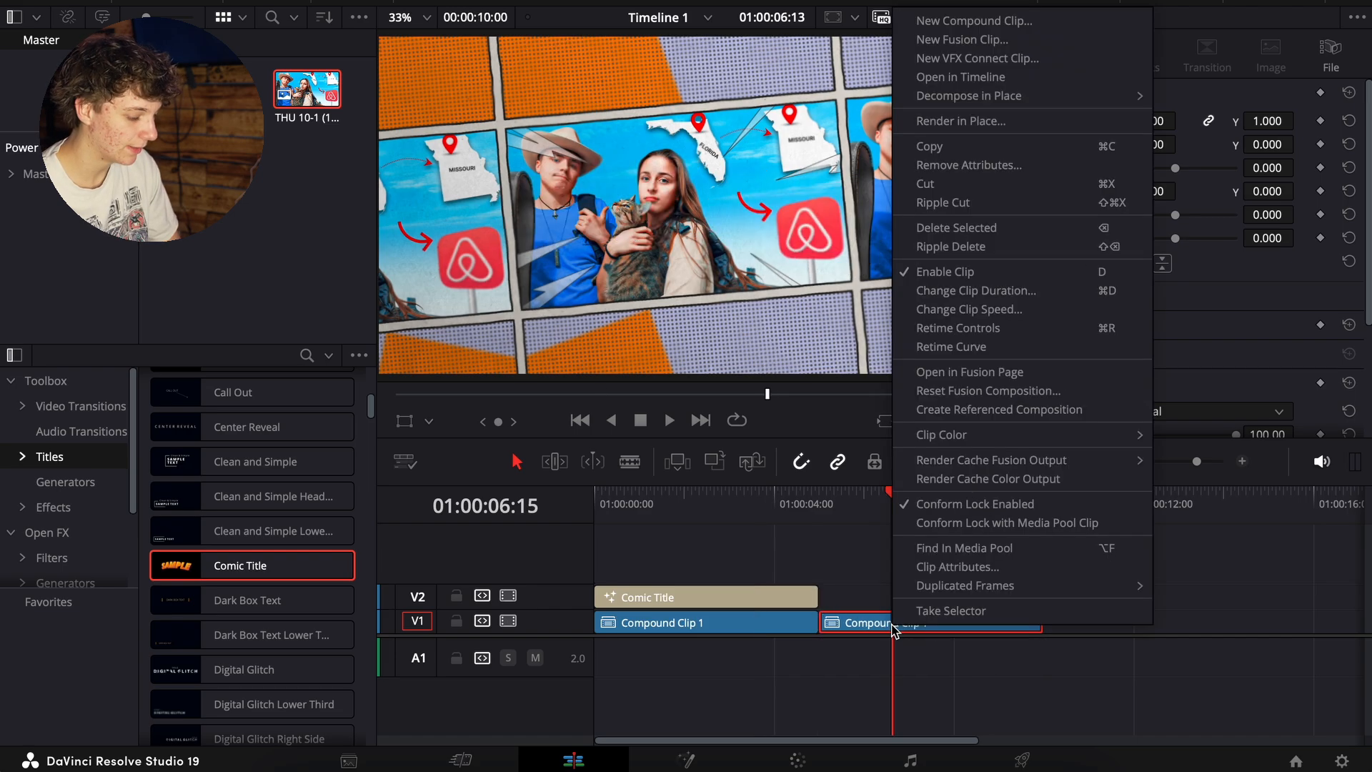
pyautogui.moveTo(957, 327)
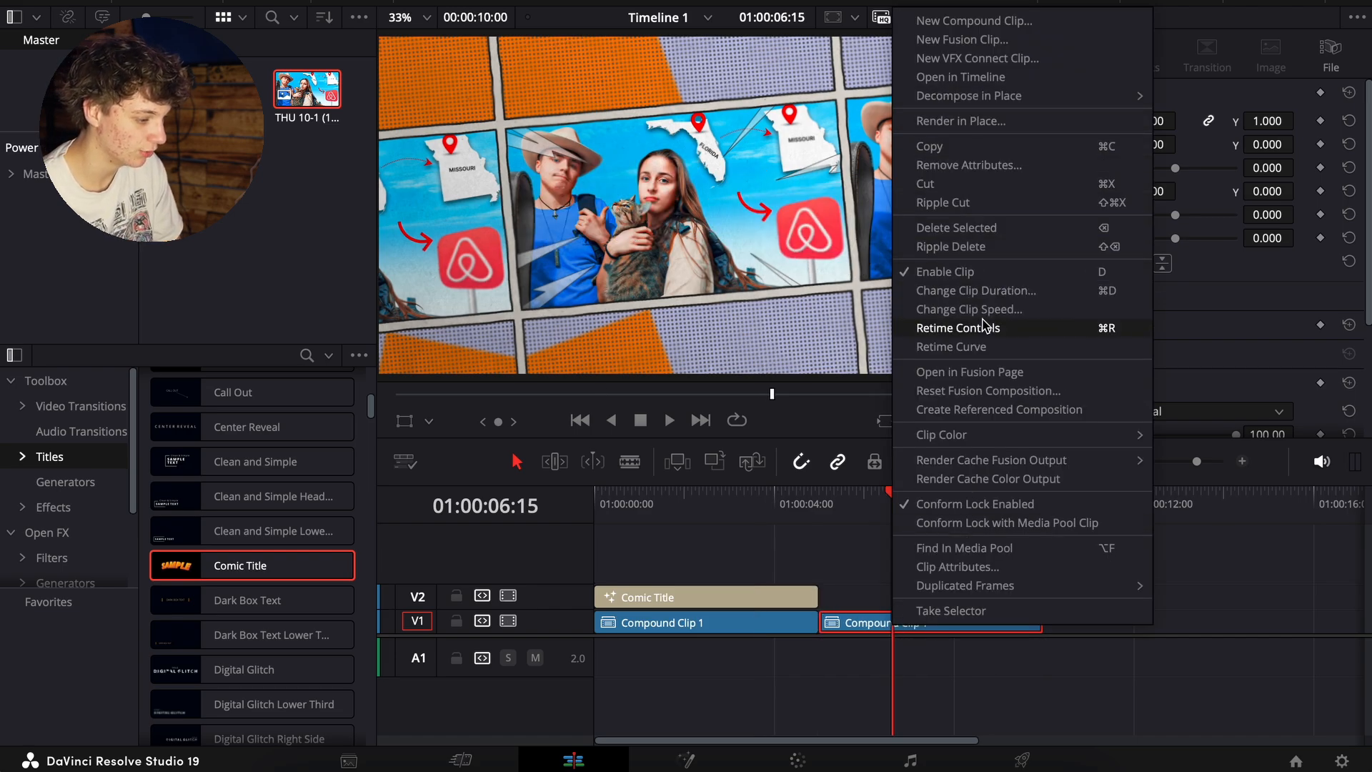
pyautogui.click(969, 309)
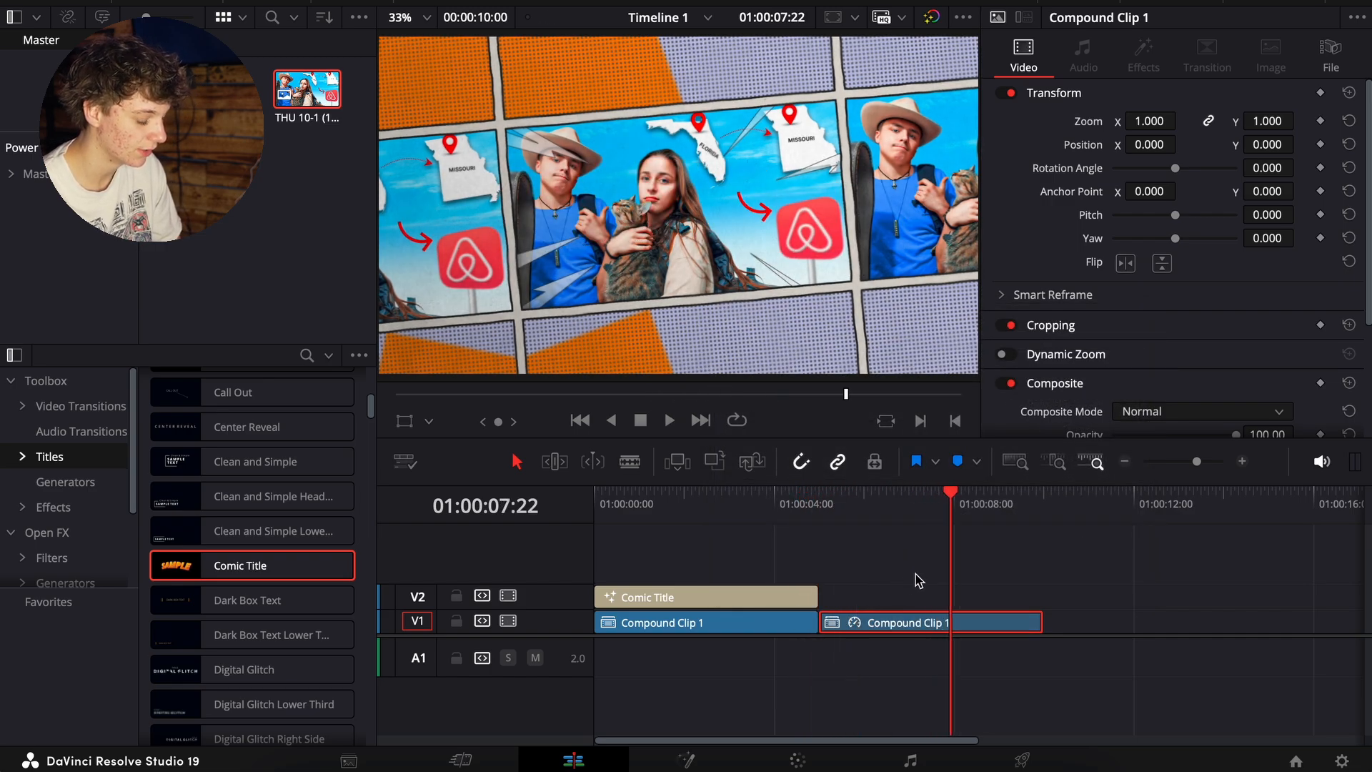
pyautogui.click(669, 421)
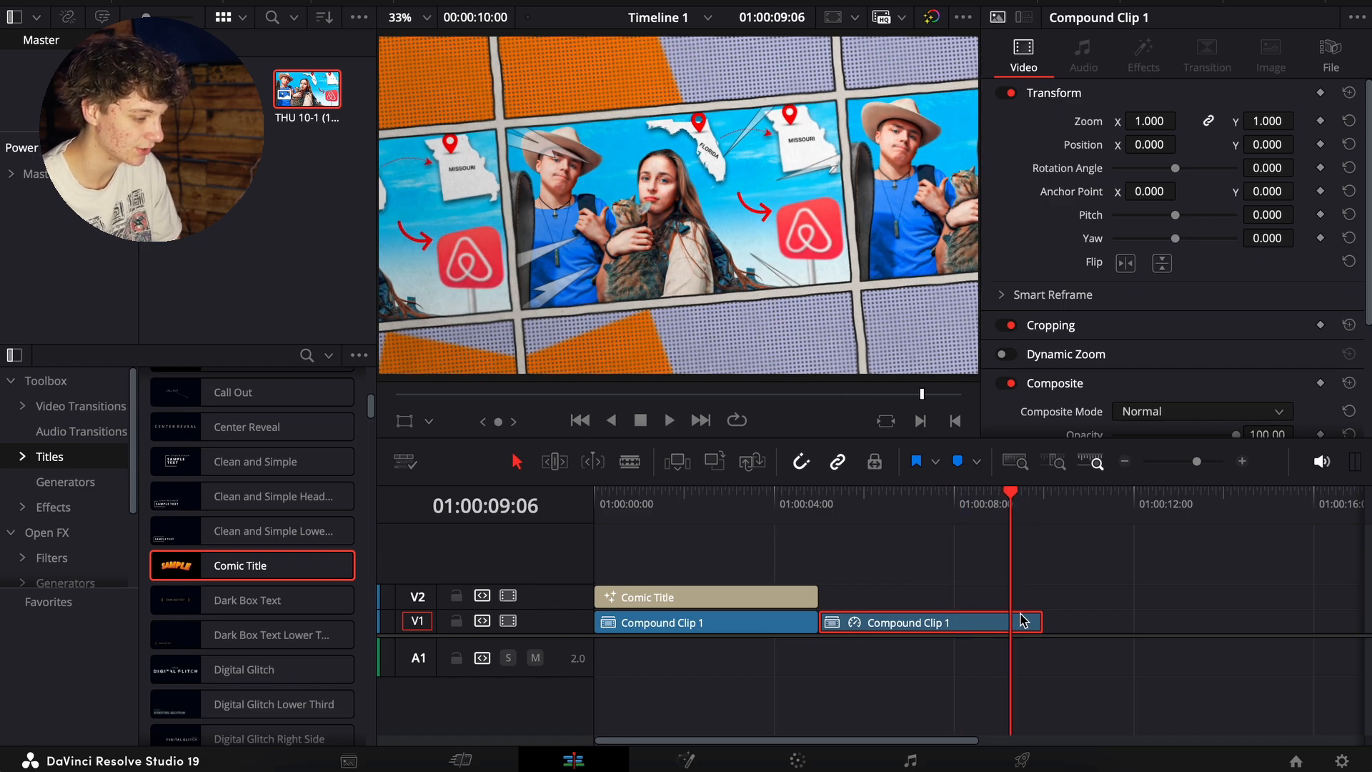
pyautogui.moveTo(1021, 623); pyautogui.dragTo(923, 622)
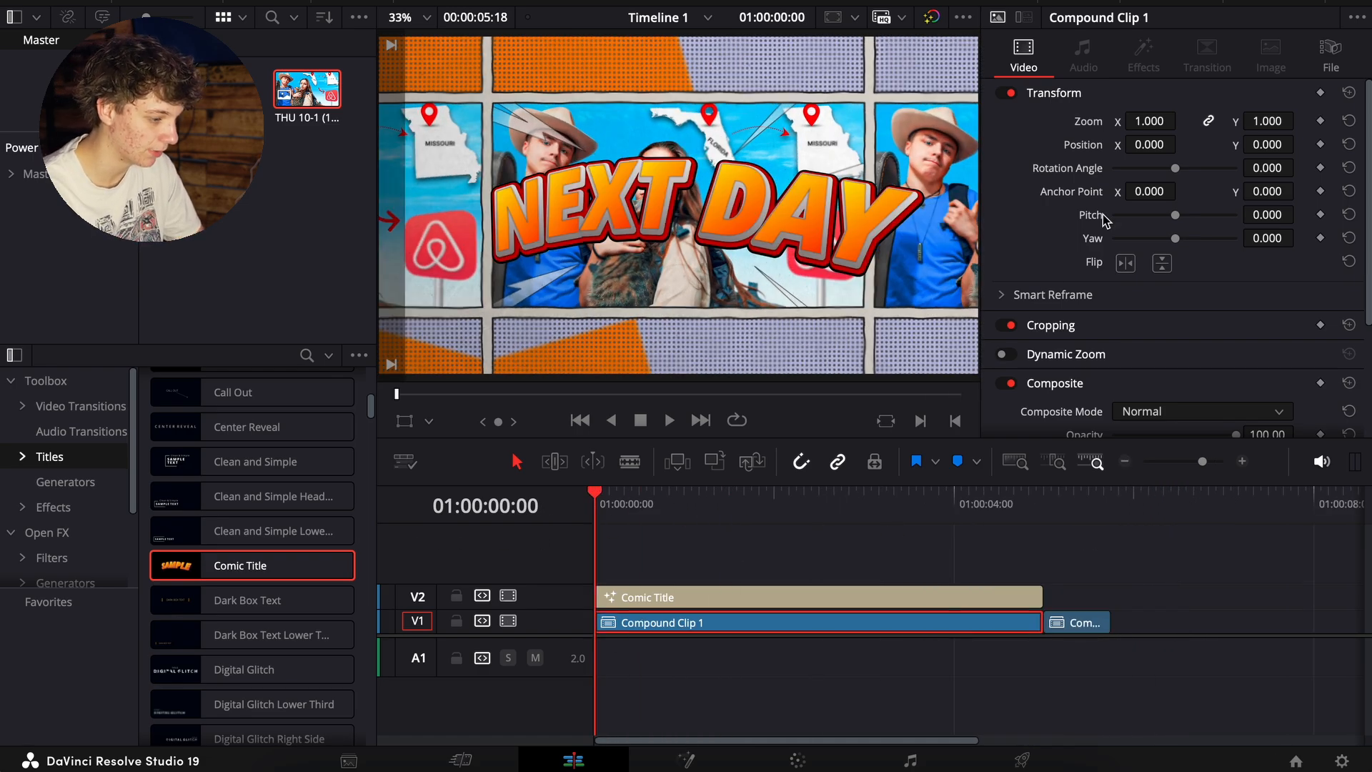
# Disable the NEXT DAY title and add a Transform node in the compound clip's Fusion composition
pyautogui.click(787, 596)
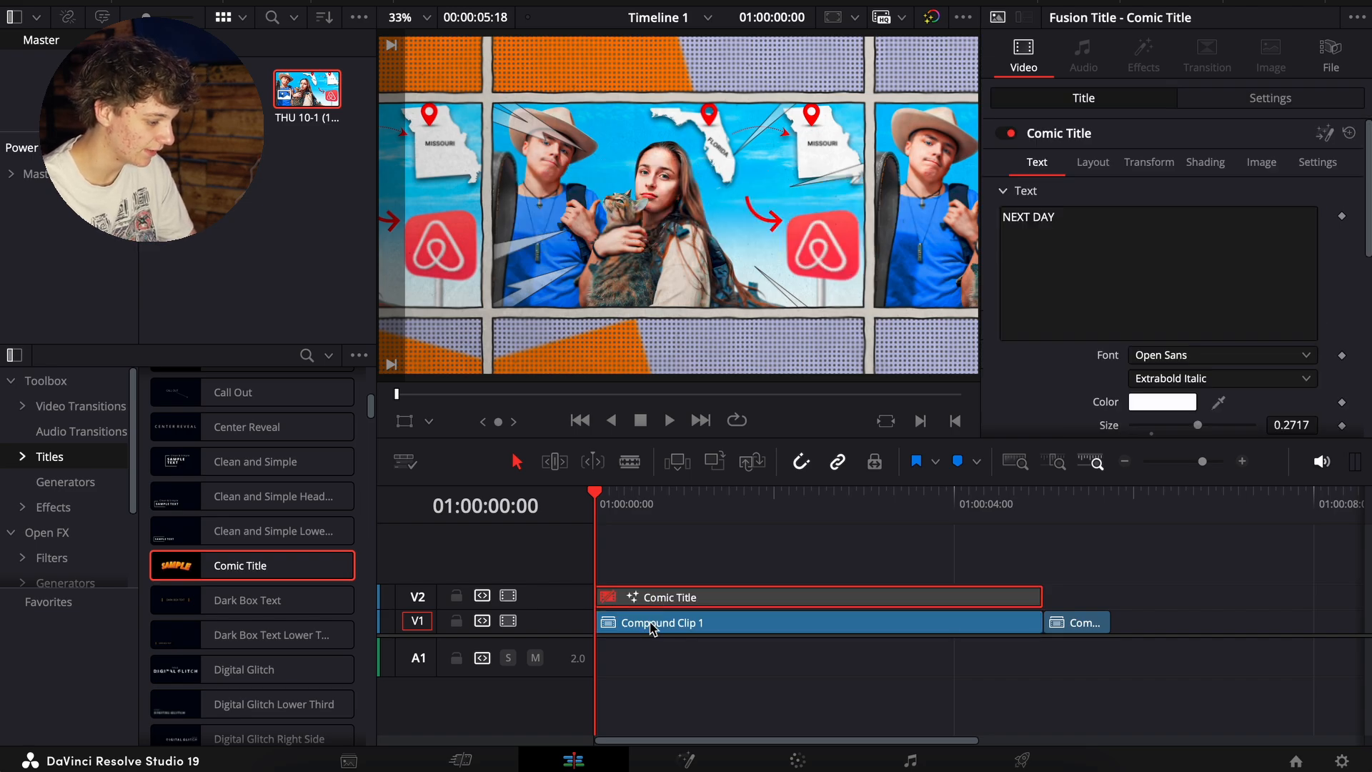
pyautogui.click(685, 759)
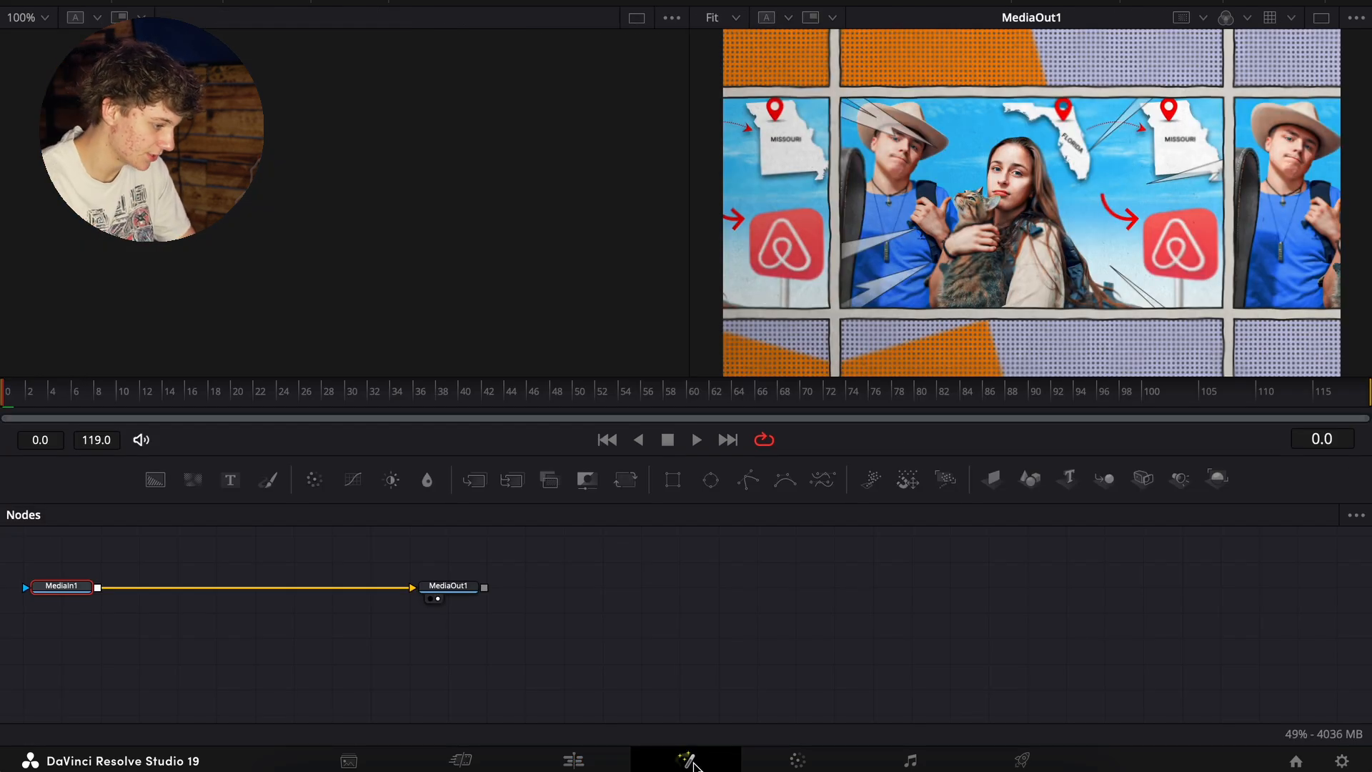
pyautogui.write('trans')
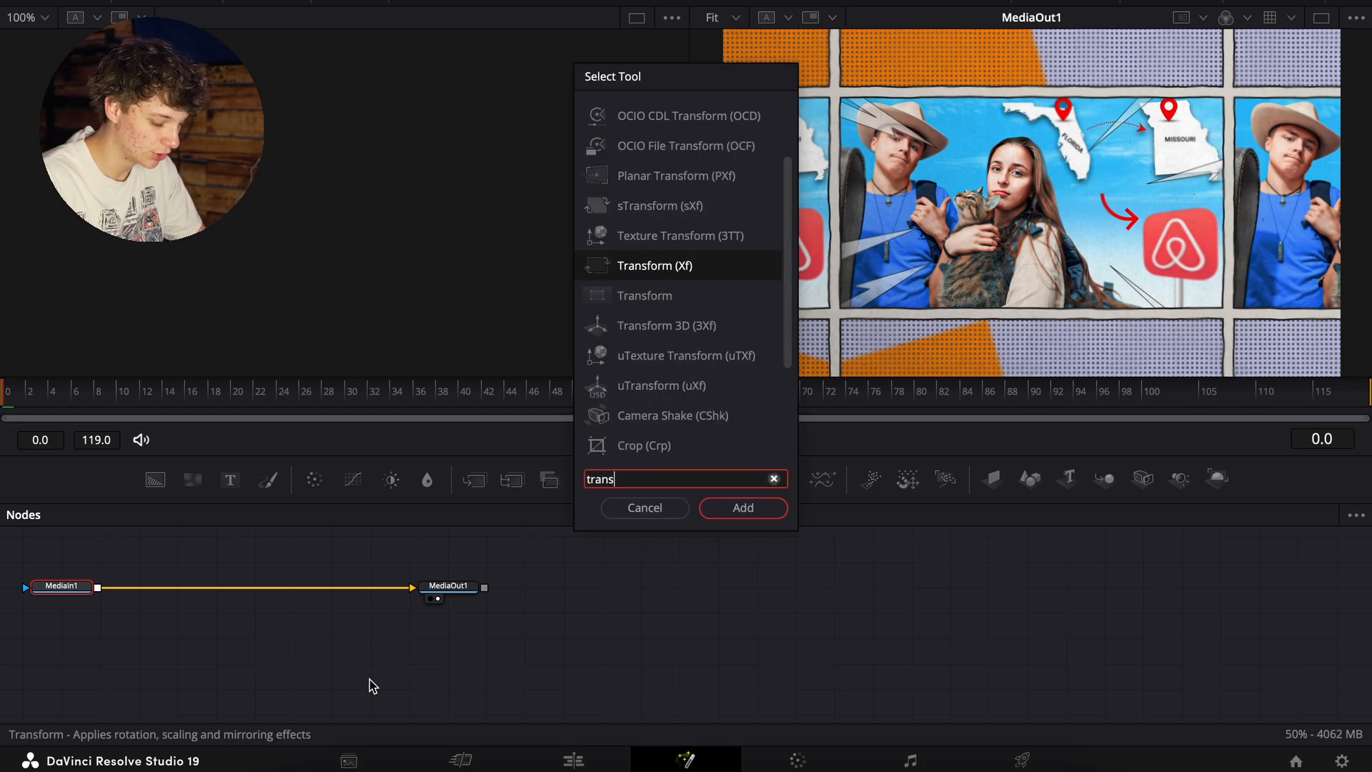
pyautogui.click(741, 507)
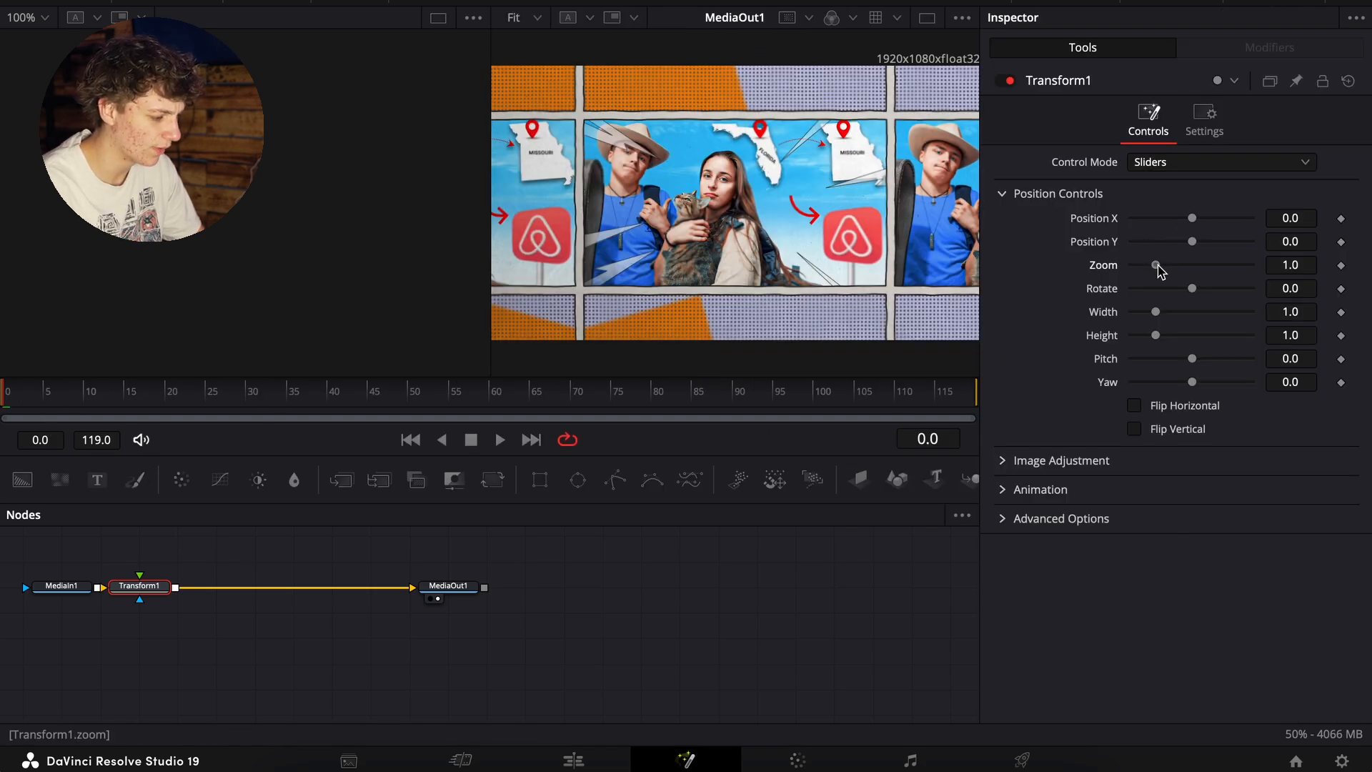
# Keyframe the Transform Zoom from about 1.6 at frame 0 to 1.0 at frame 15
pyautogui.moveTo(1157, 265); pyautogui.dragTo(1174, 265)
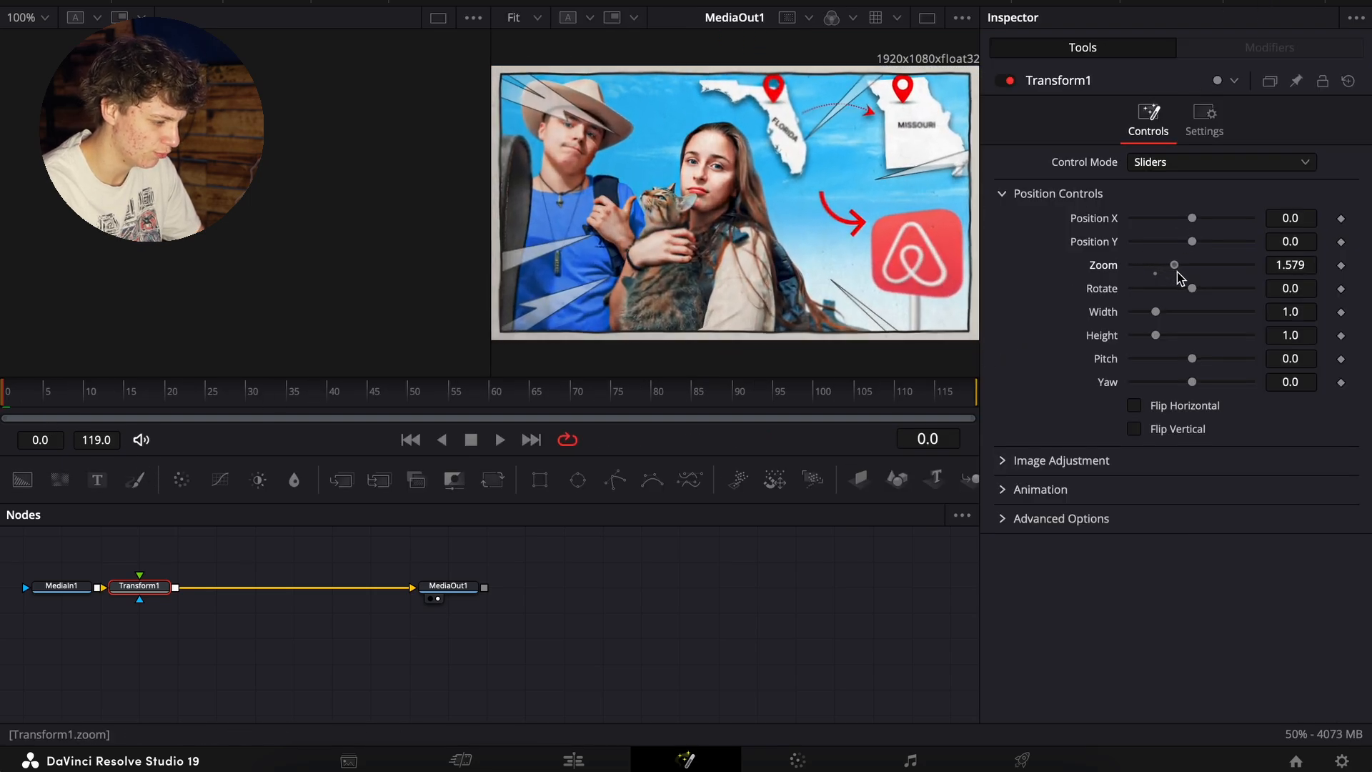
pyautogui.moveTo(1174, 264); pyautogui.dragTo(1177, 264)
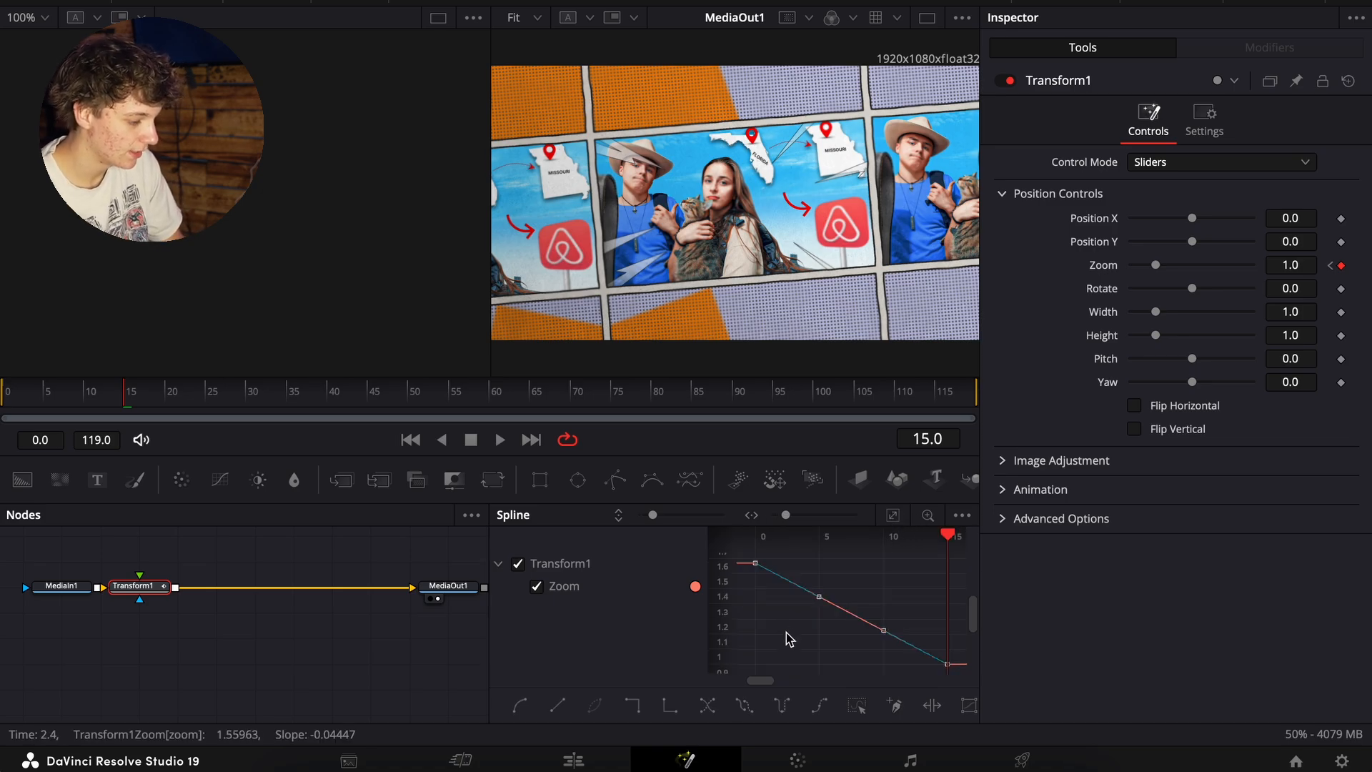
# Ease the zoom keyframes with Out Cubic, enable Motion Blur, and return to Edit
pyautogui.rightClick(788, 638)
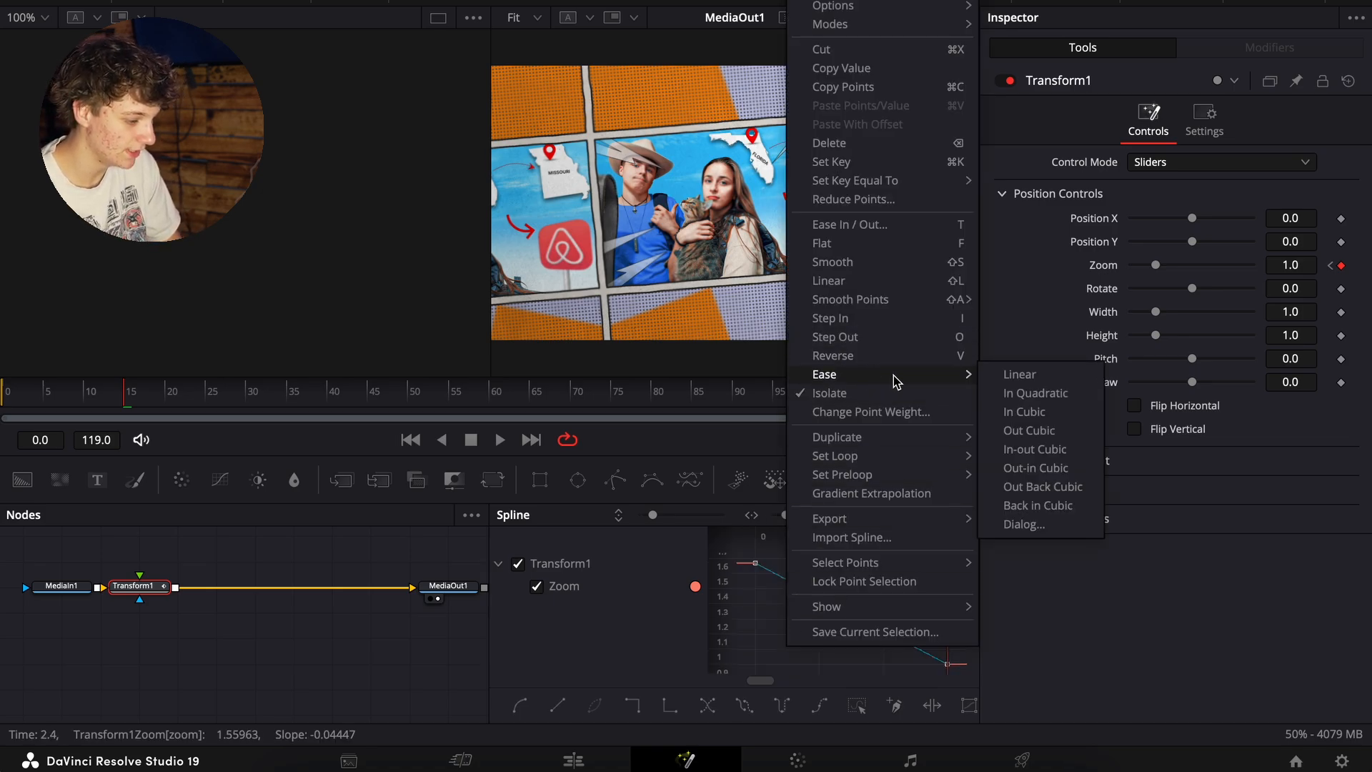
pyautogui.click(1029, 429)
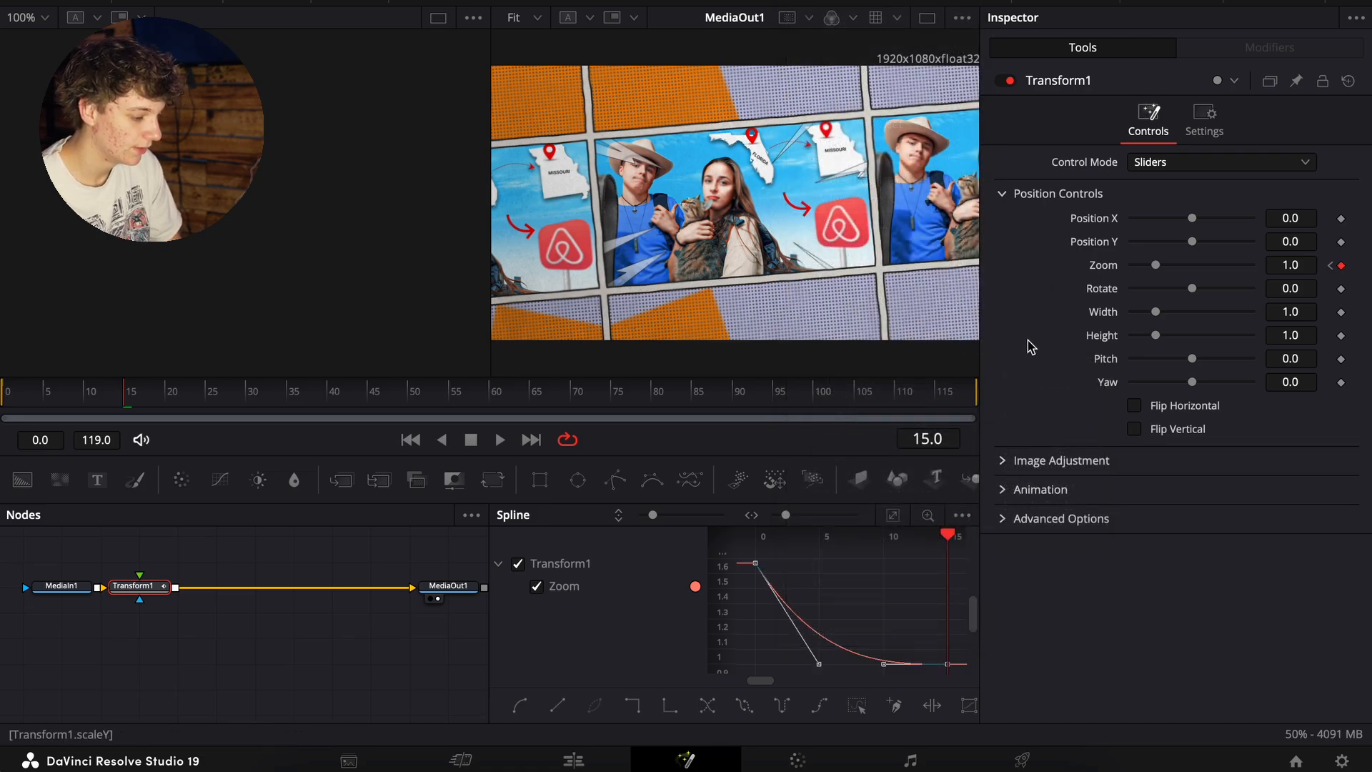
pyautogui.click(1204, 118)
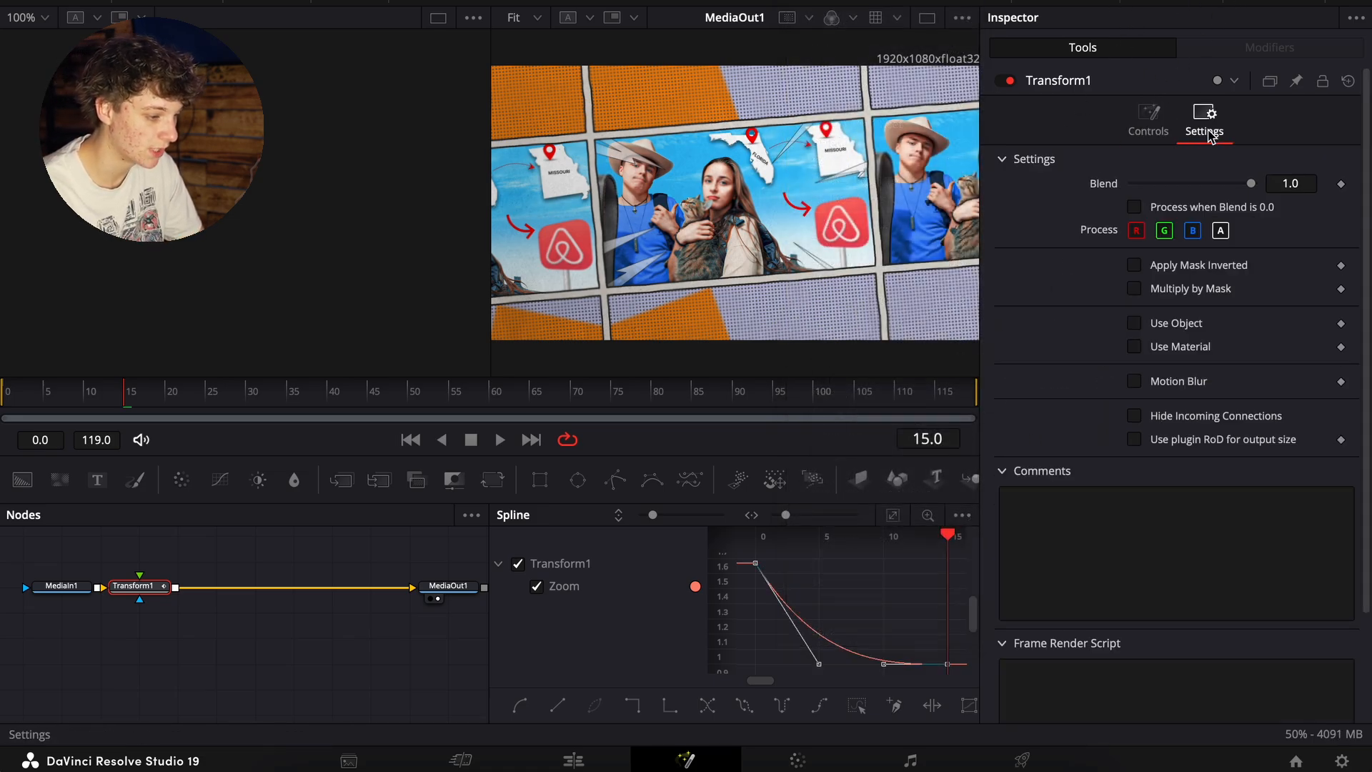
pyautogui.click(1135, 380)
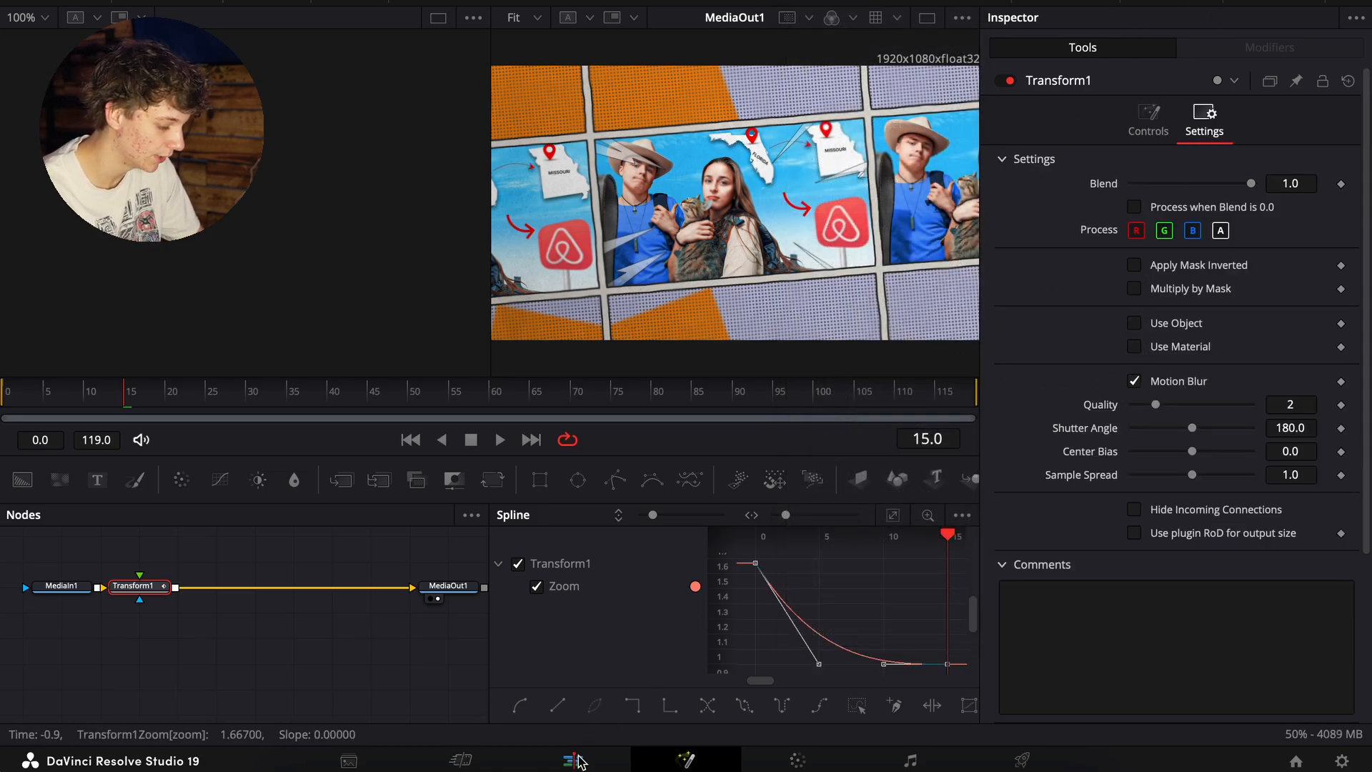
pyautogui.click(573, 759)
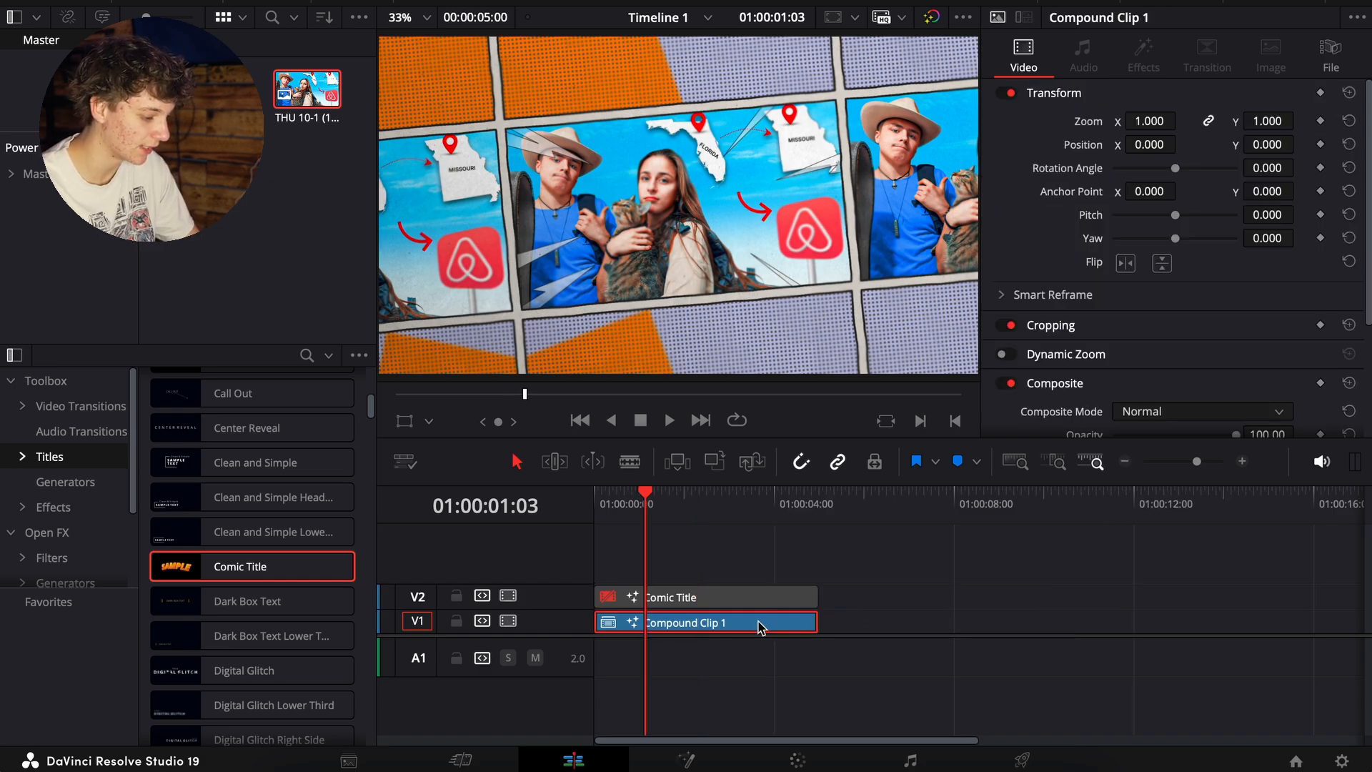
# Change the copied compound clip's speed and bring up options to nest both clips
pyautogui.rightClick(919, 622)
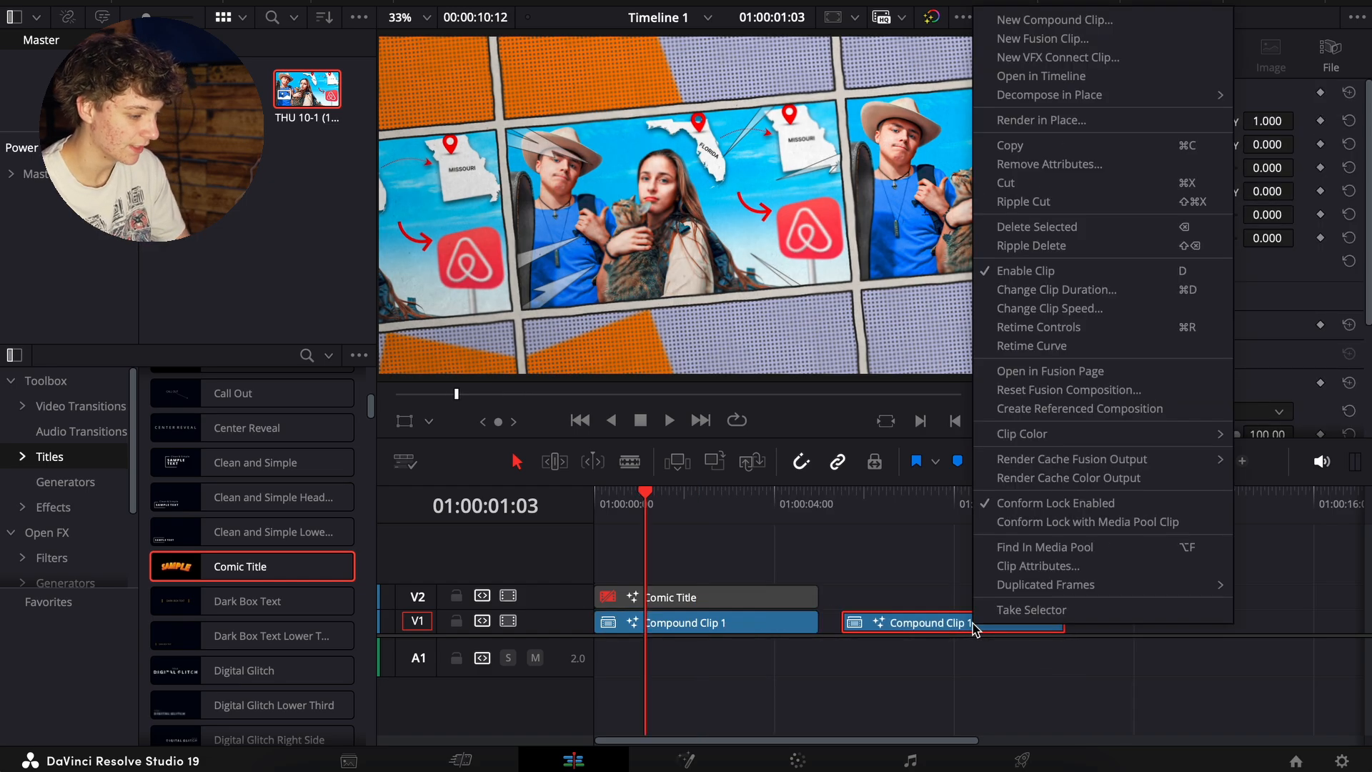
pyautogui.click(1049, 308)
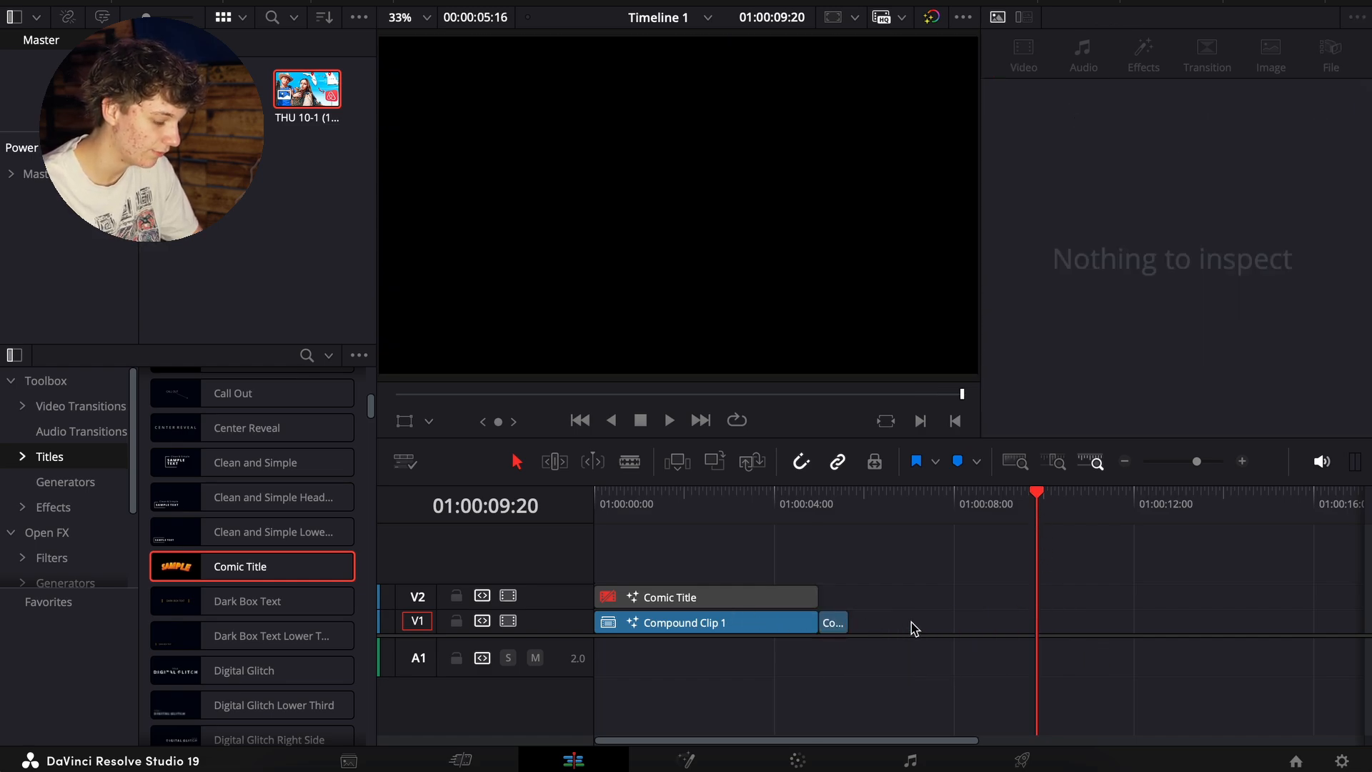
pyautogui.rightClick(705, 623)
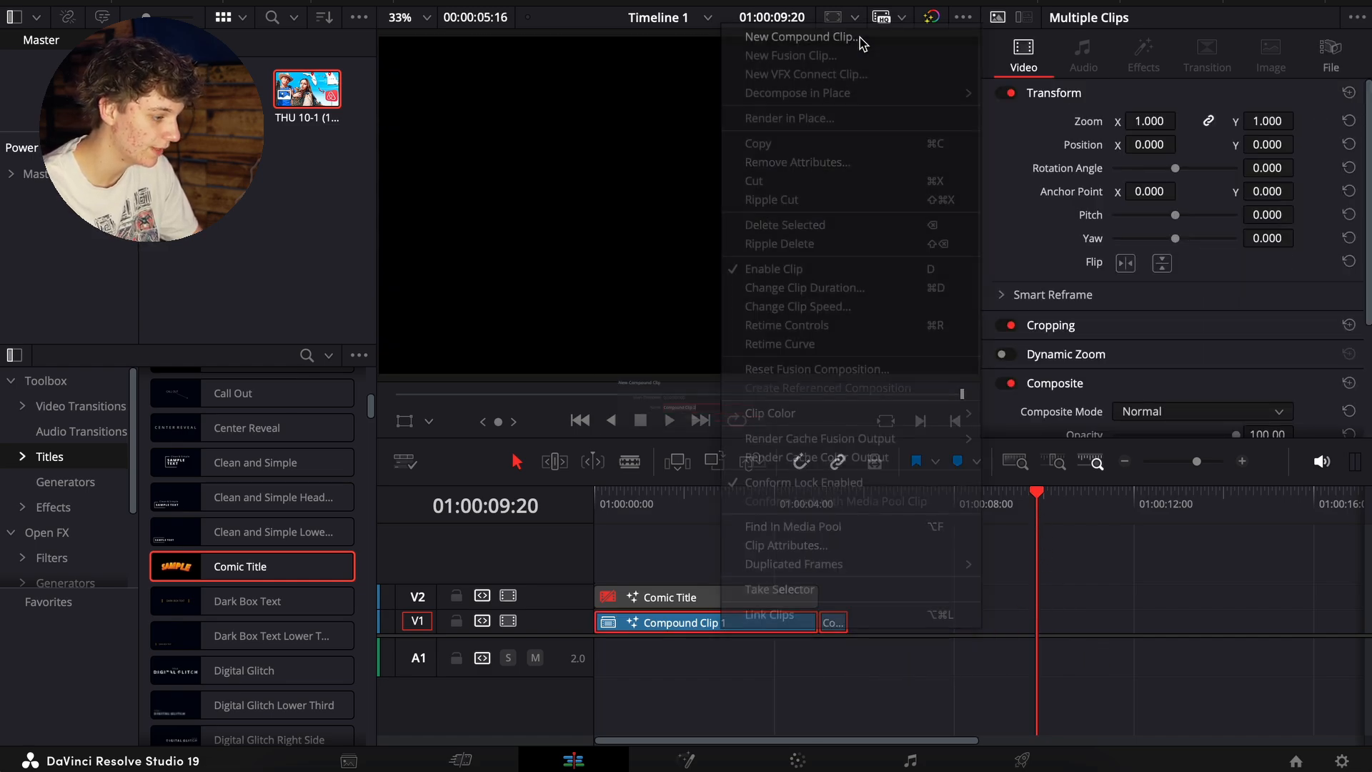